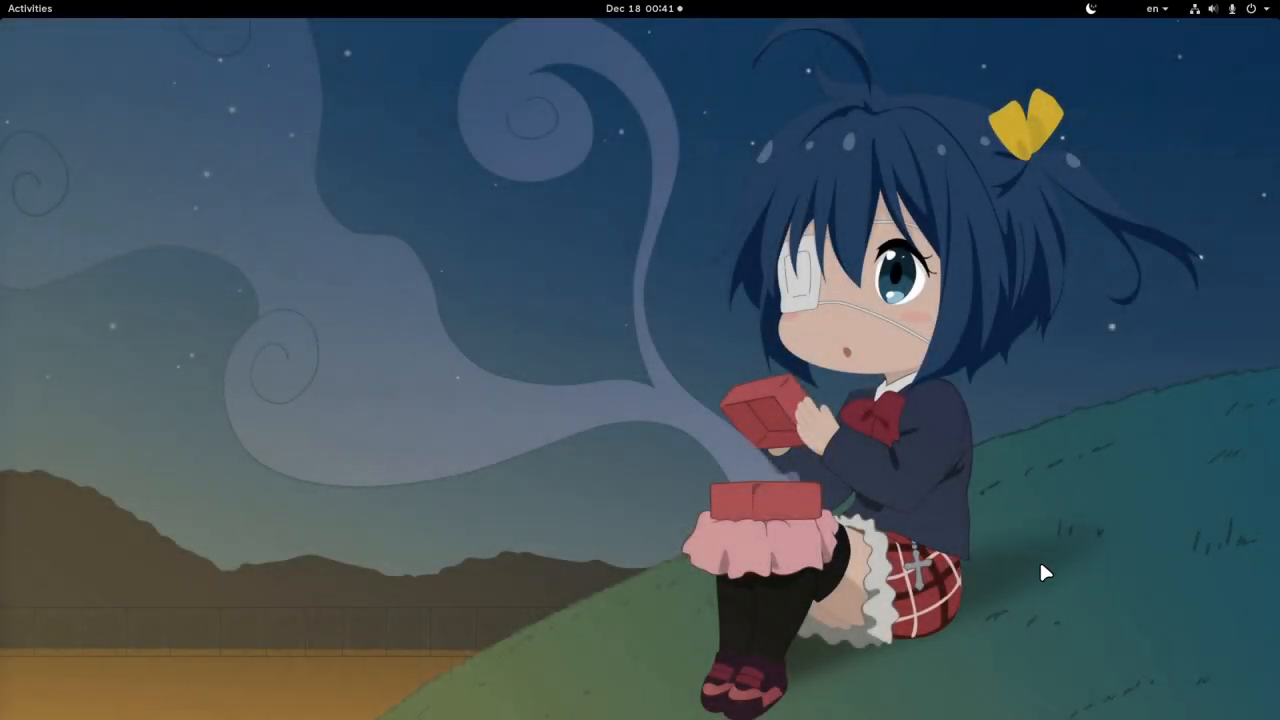
Step: Open the Activities overview and show the full application grid
{"action": "left_click", "coordinate": [28, 8]}
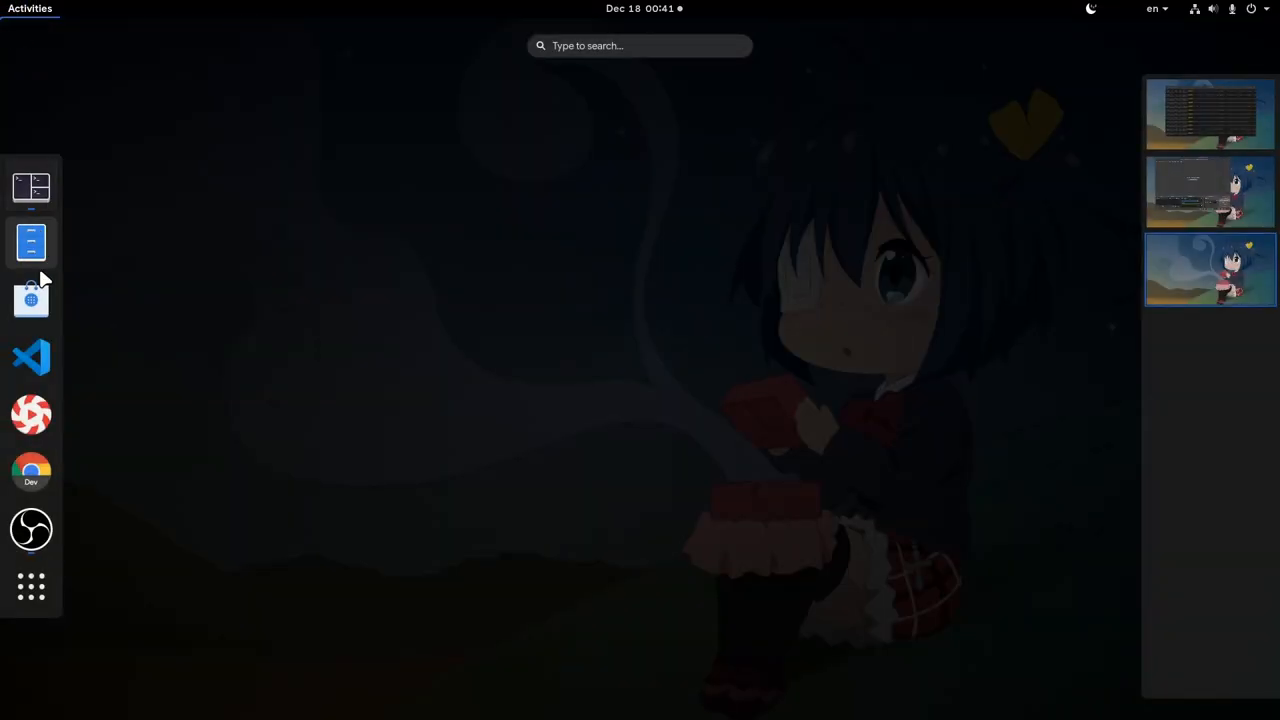
{"action": "mouse_move", "coordinate": [31, 587]}
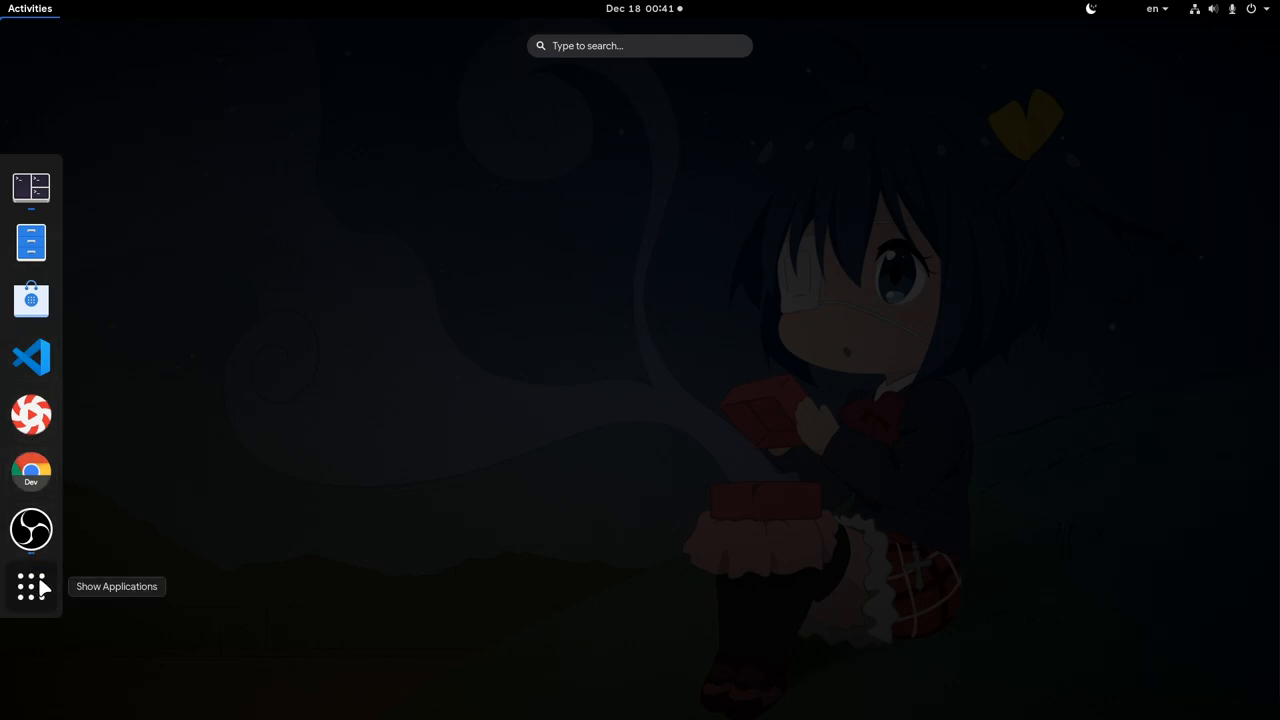
{"action": "left_click", "coordinate": [31, 587]}
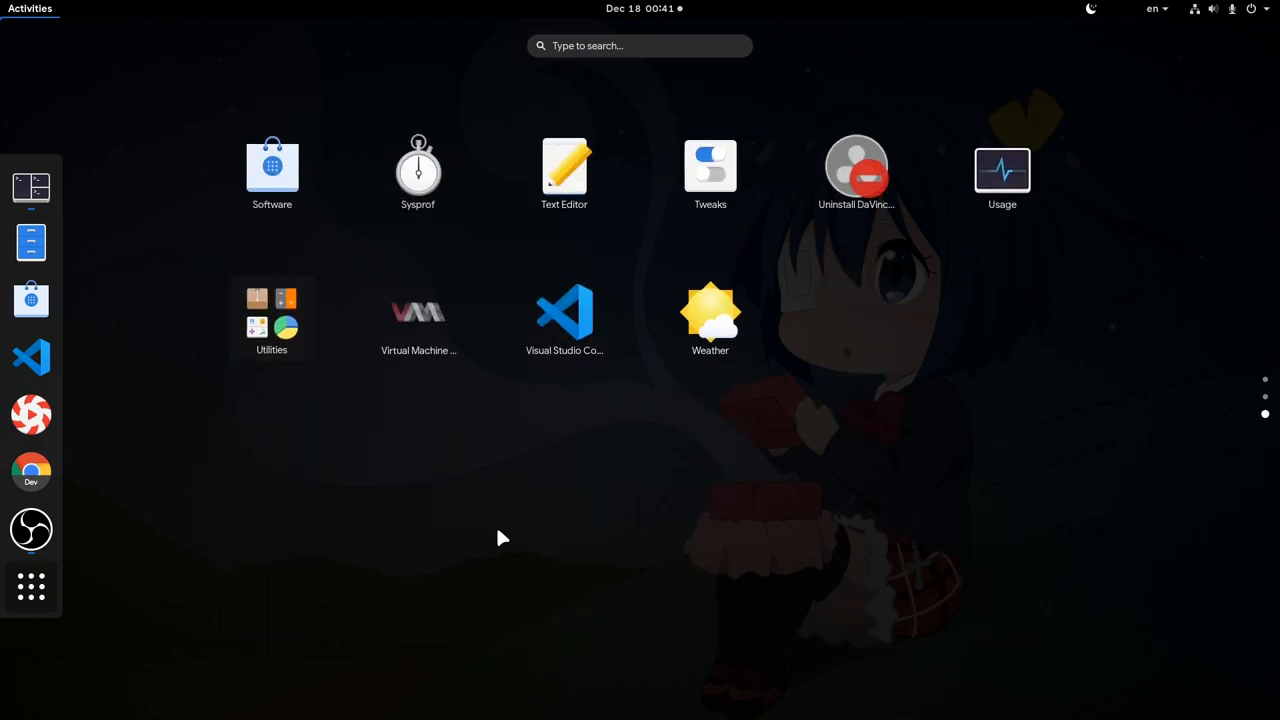
{"action": "mouse_move", "coordinate": [574, 634]}
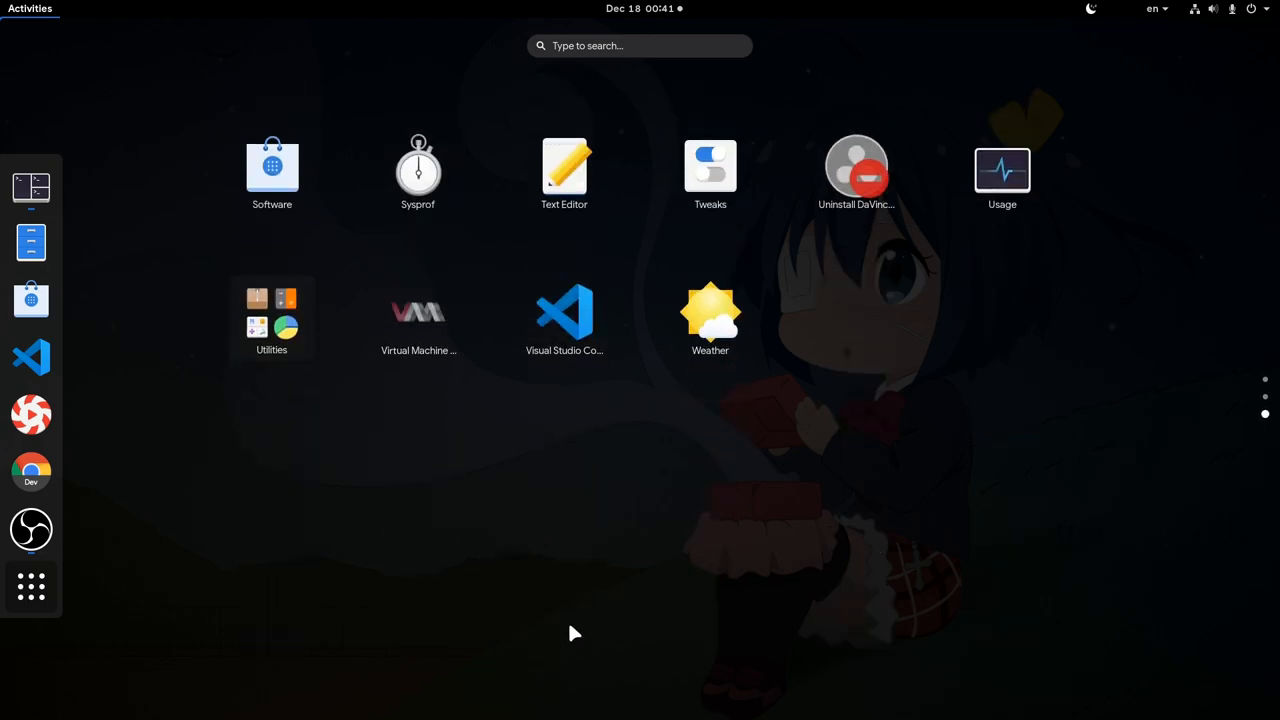
{"action": "mouse_move", "coordinate": [660, 560]}
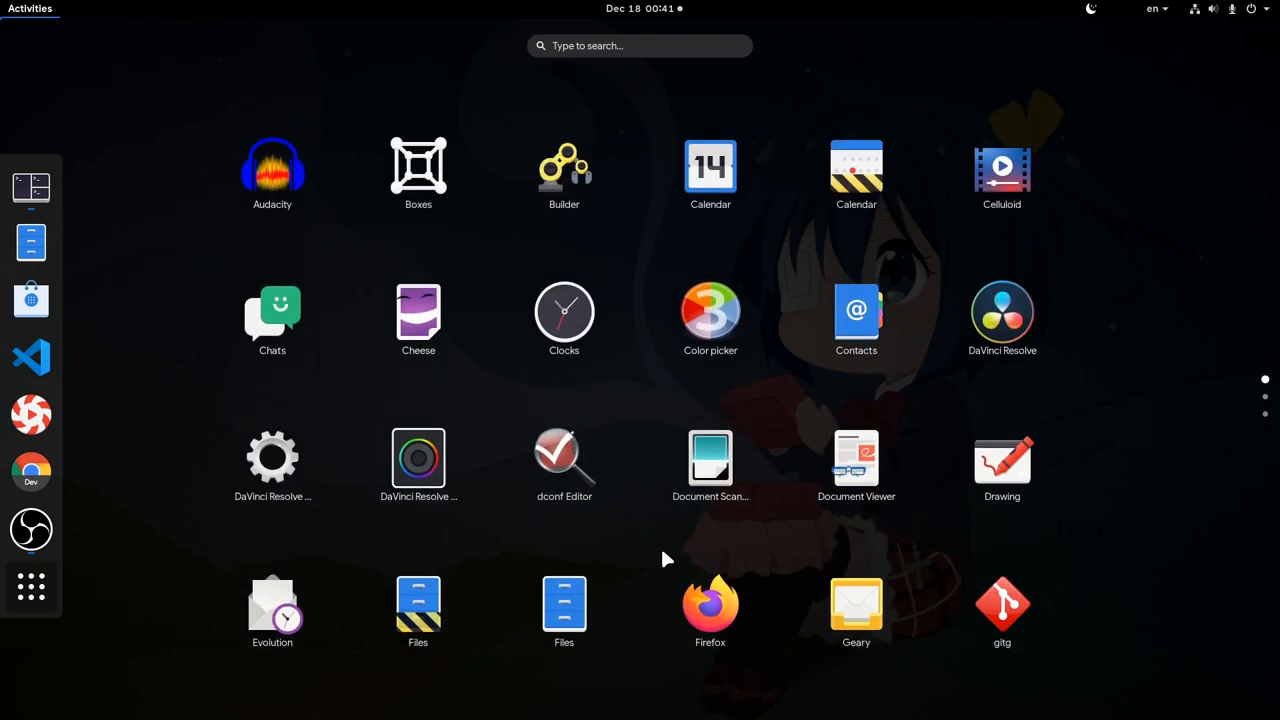
{"action": "mouse_move", "coordinate": [418, 170]}
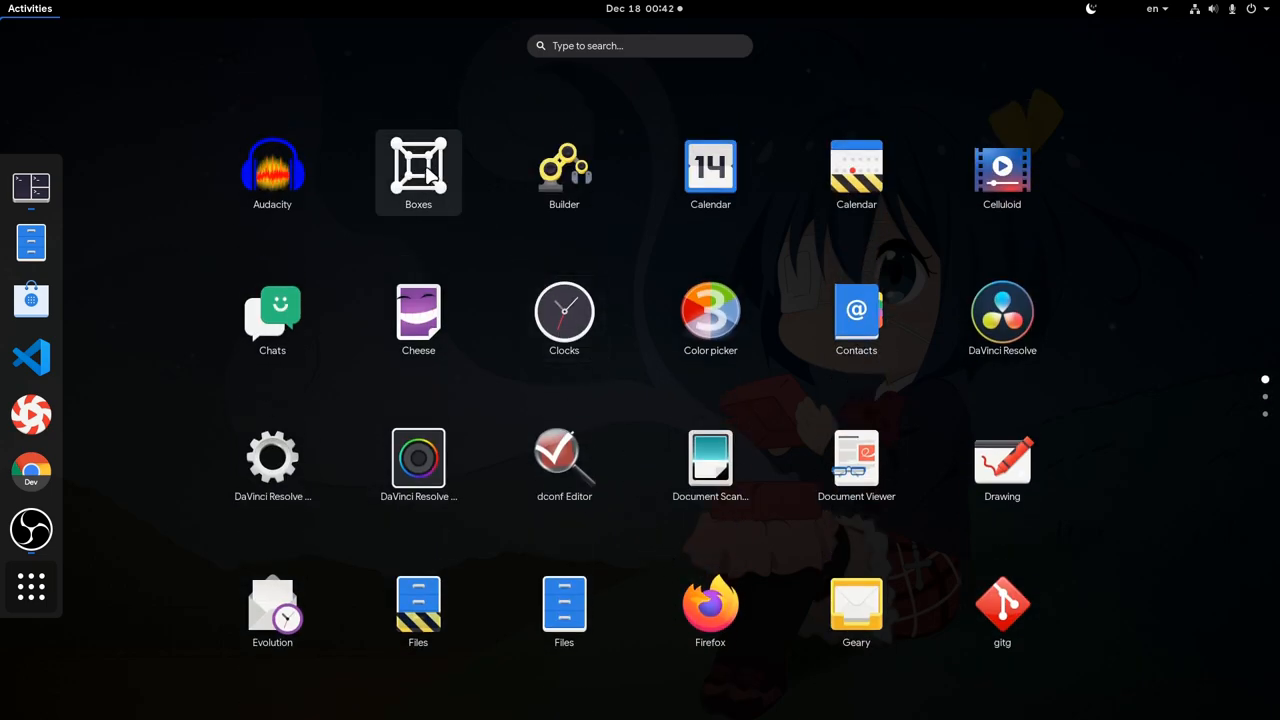
Step: Drop Boxes onto Audacity to form a new Unnamed Folder
{"action": "left_click_drag", "start_coordinate": [418, 172], "coordinate": [272, 172]}
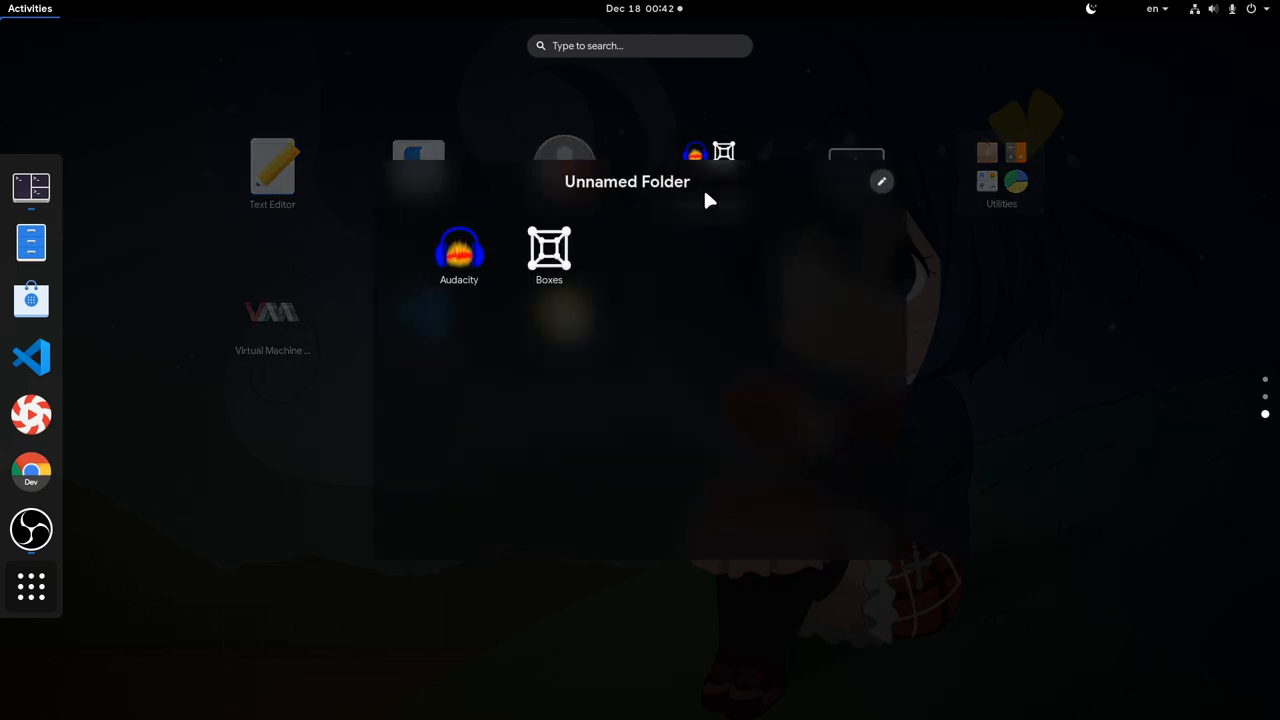
{"action": "mouse_move", "coordinate": [840, 194]}
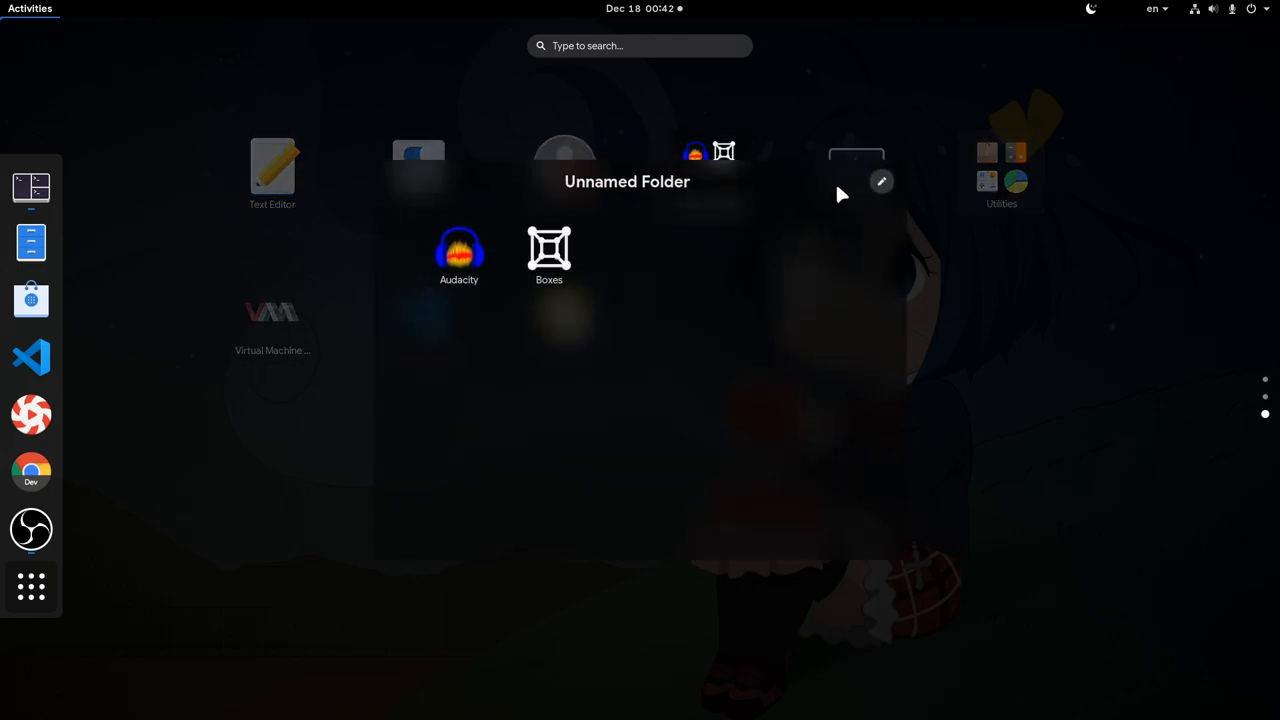
Step: Rename 'Unnamed Folder' to AAA and reopen the AAA folder
{"action": "left_click", "coordinate": [881, 181]}
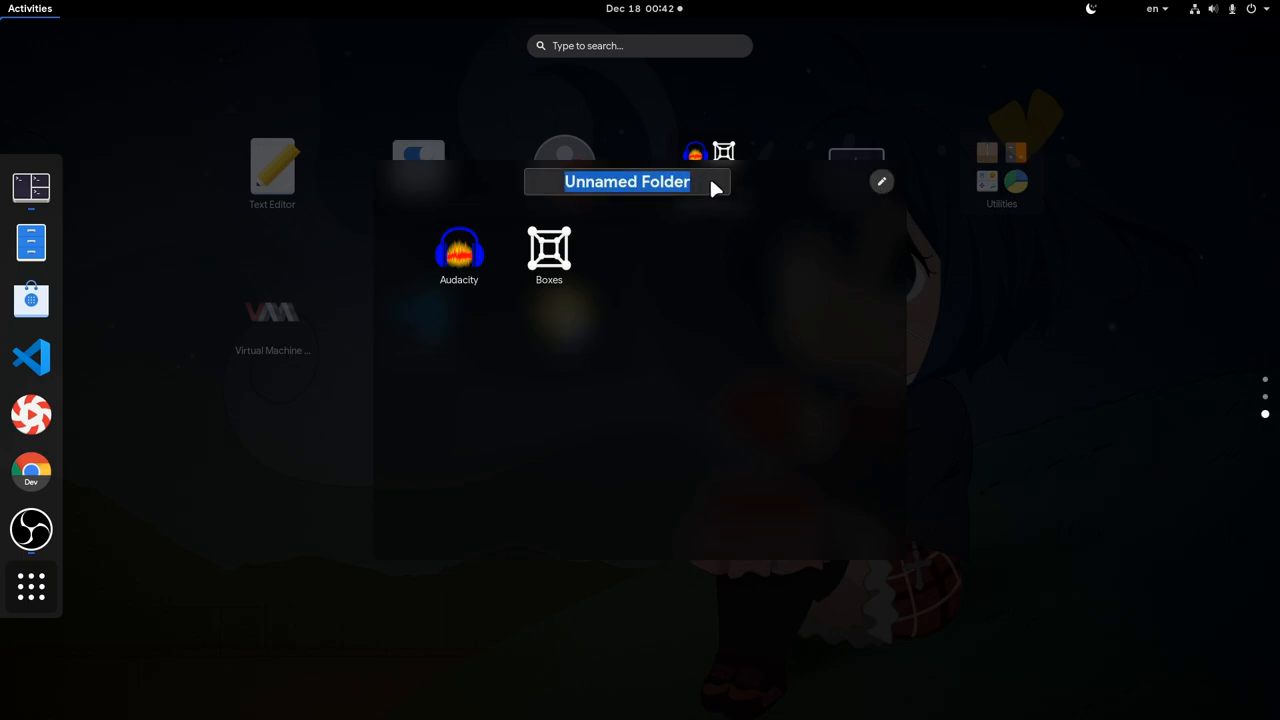
{"action": "type", "text": "AAA"}
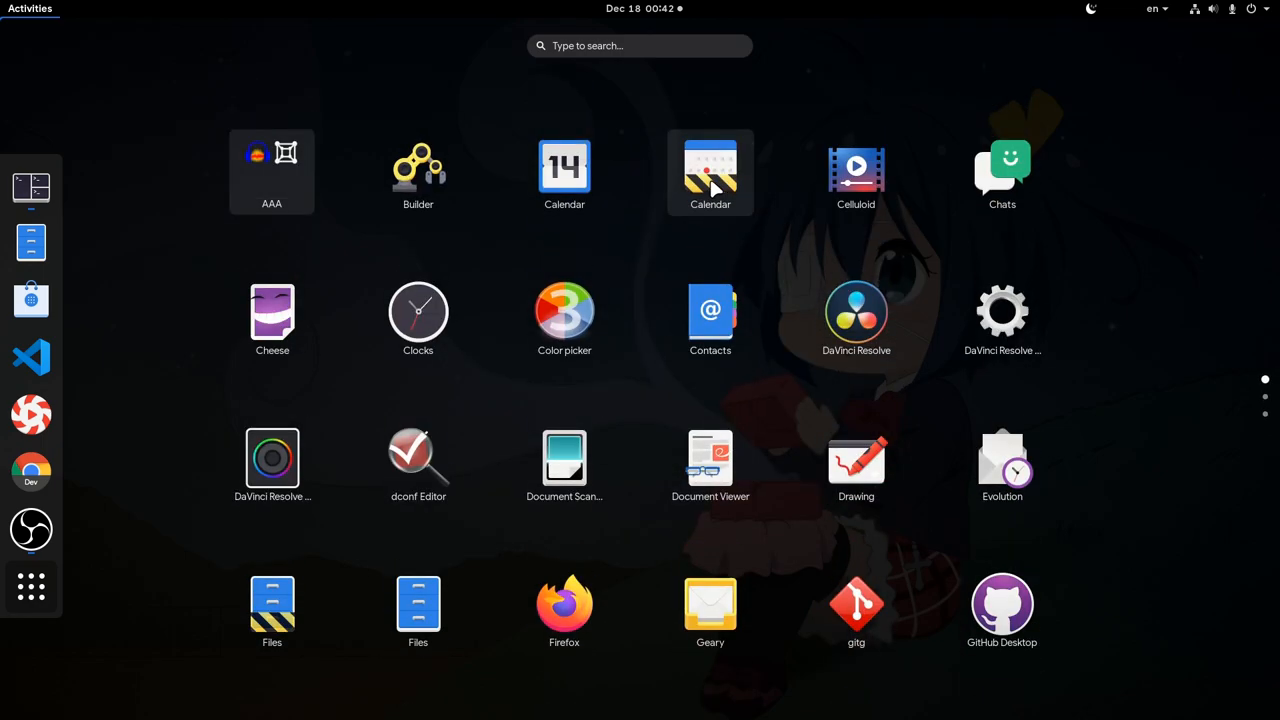
{"action": "left_click", "coordinate": [271, 170]}
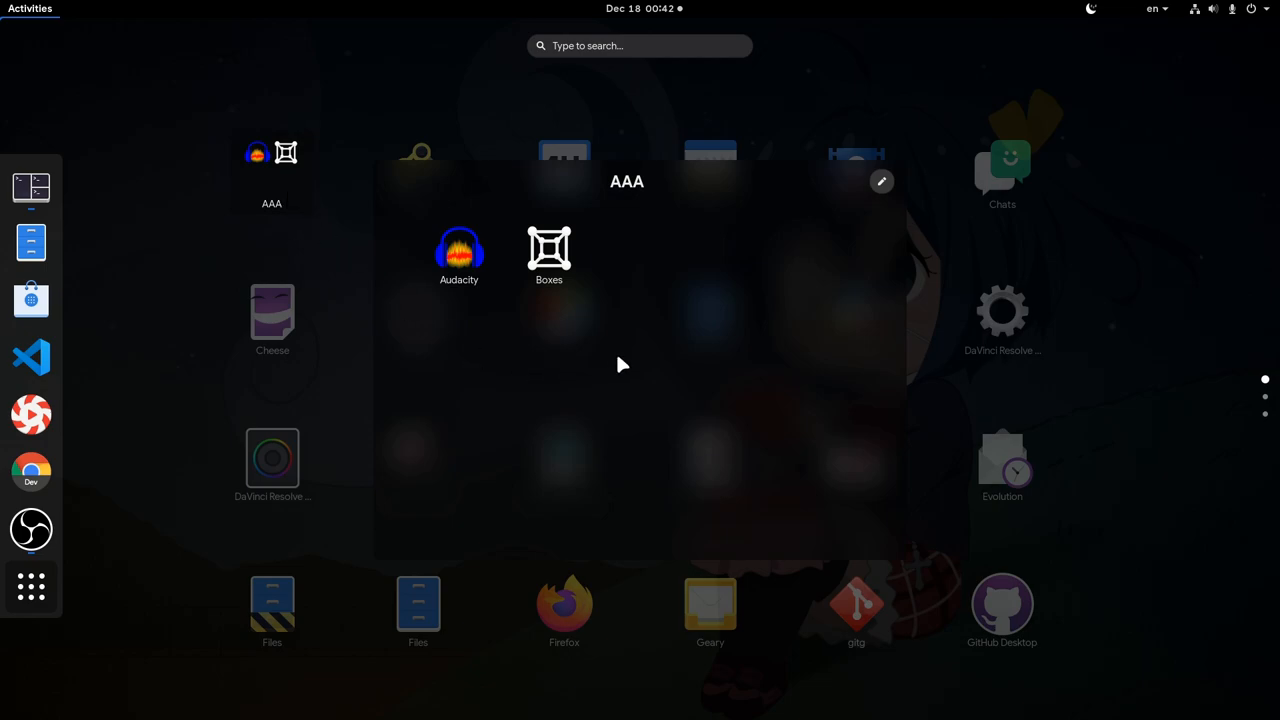
{"action": "mouse_move", "coordinate": [547, 376]}
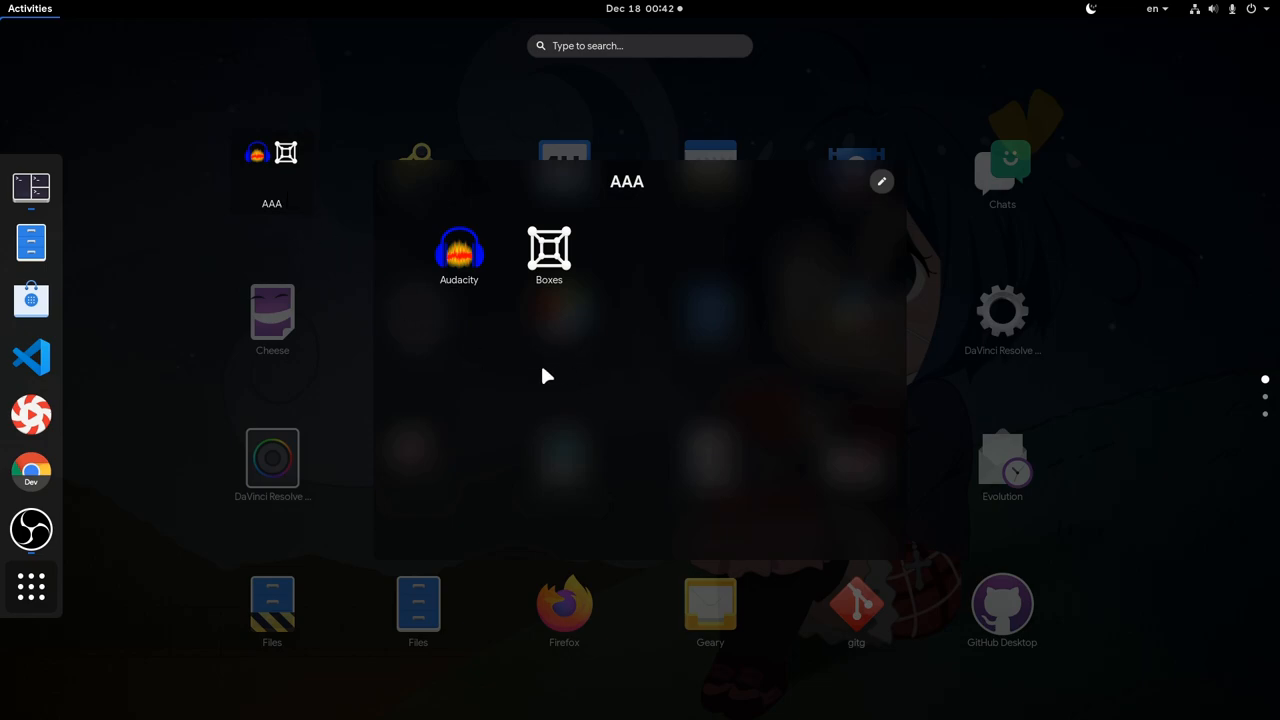
{"action": "mouse_move", "coordinate": [597, 347]}
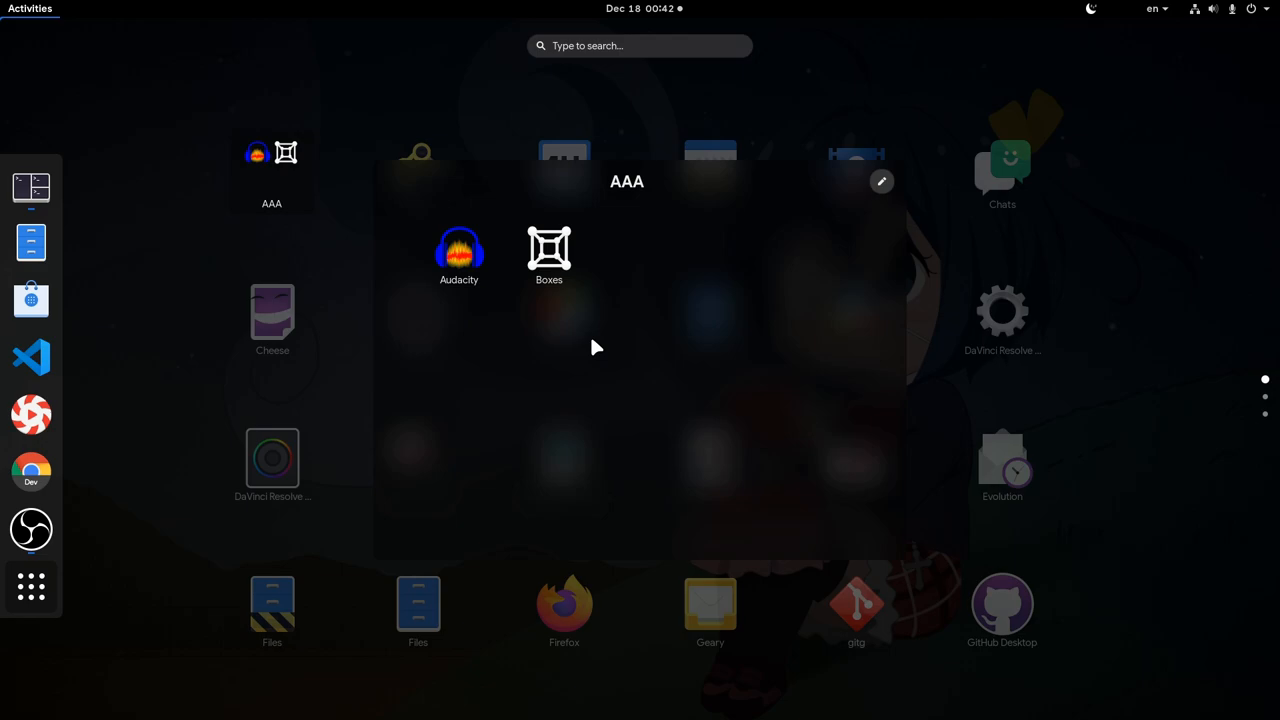
{"action": "mouse_move", "coordinate": [158, 212]}
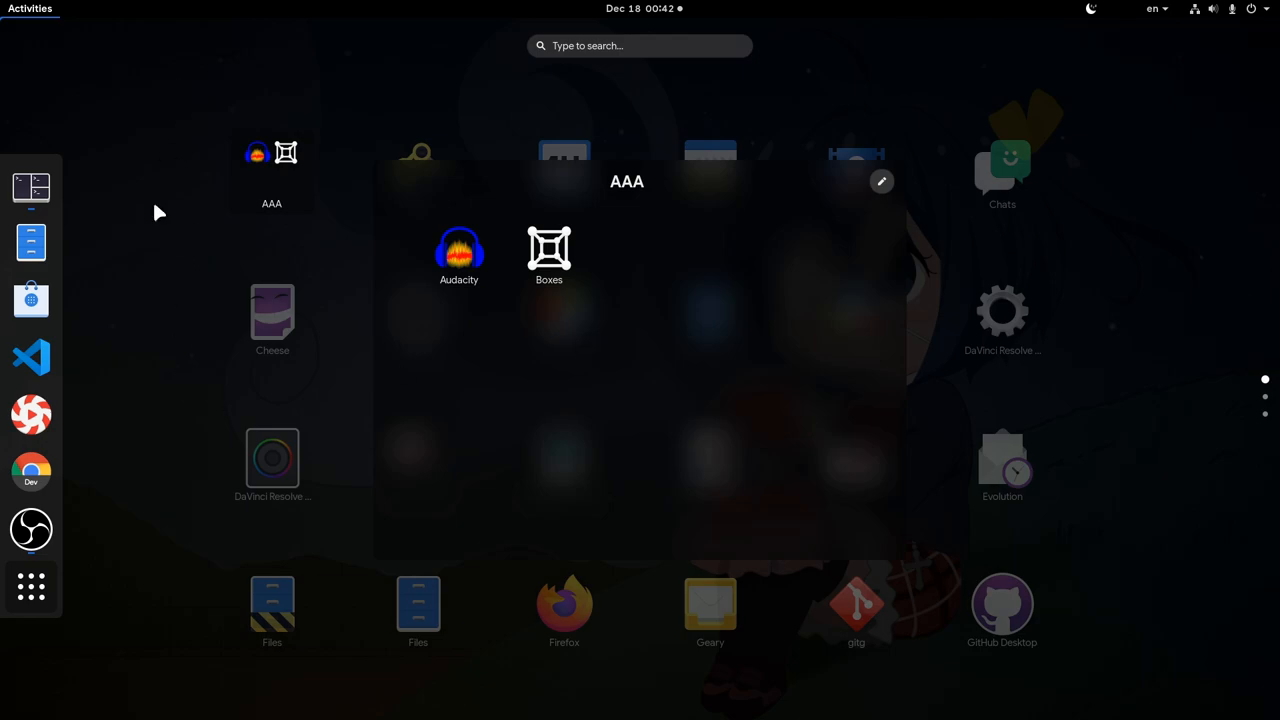
{"action": "mouse_move", "coordinate": [906, 484]}
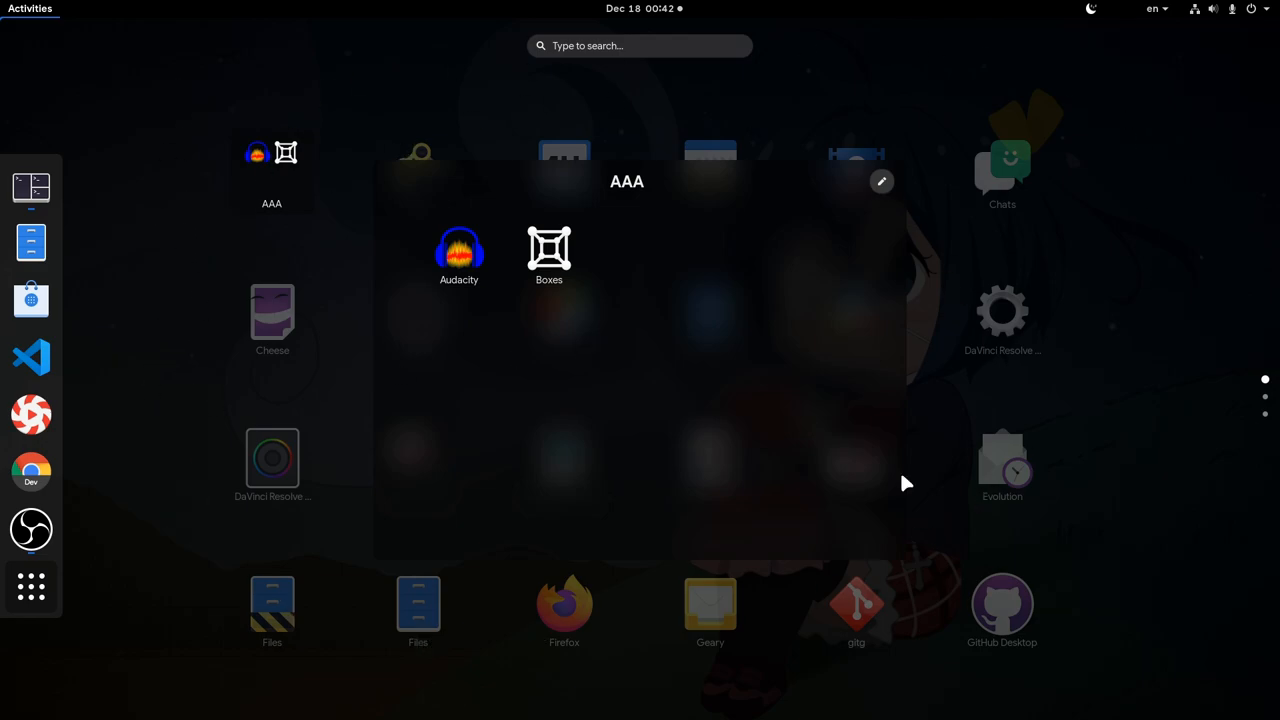
{"action": "mouse_move", "coordinate": [630, 412]}
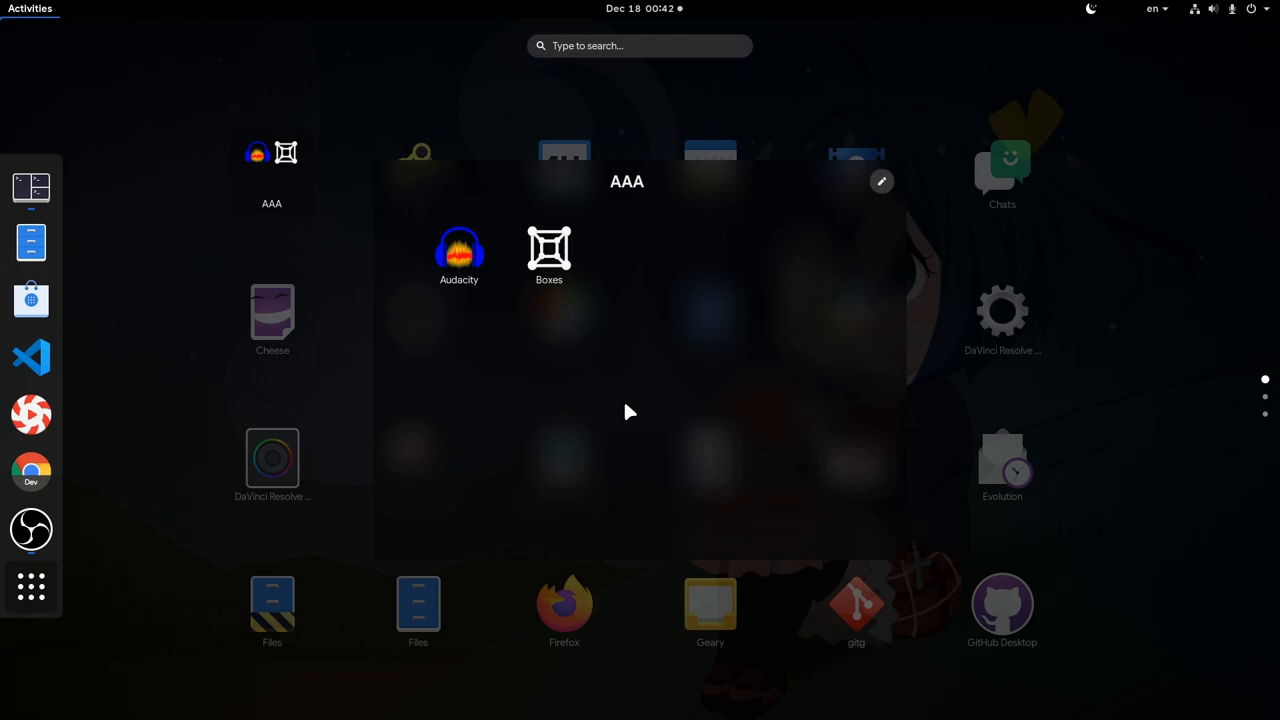
Step: Drag Builder into the AAA folder beside Audacity and Boxes
{"action": "left_click_drag", "start_coordinate": [549, 250], "coordinate": [357, 92]}
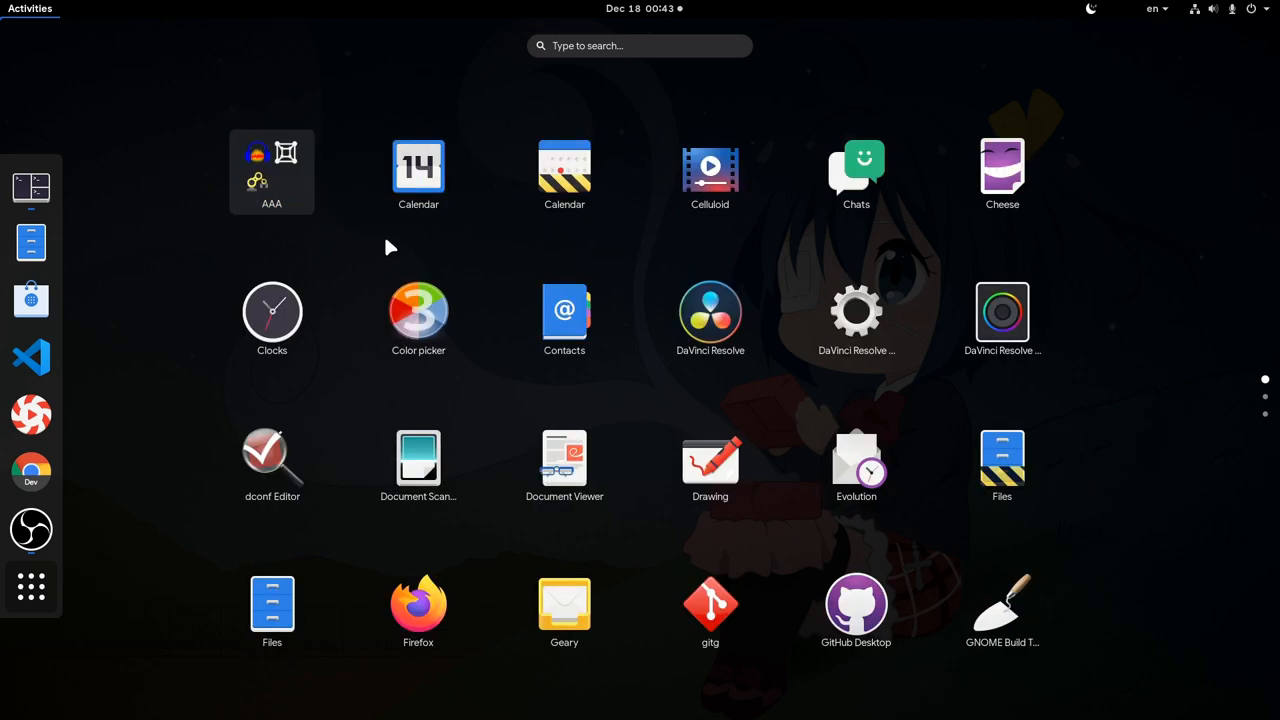
Step: Open the AAA folder and bring up Audacity's context menu to remove it
{"action": "left_click", "coordinate": [271, 171]}
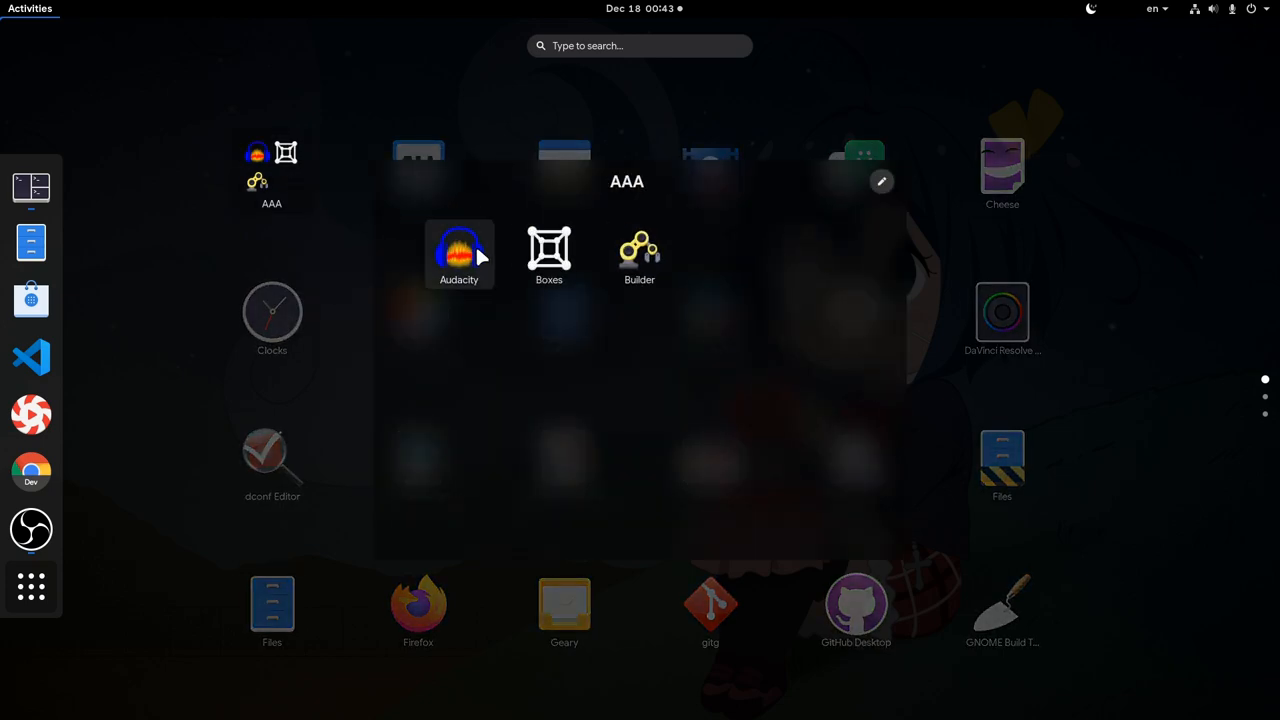
{"action": "right_click", "coordinate": [458, 248]}
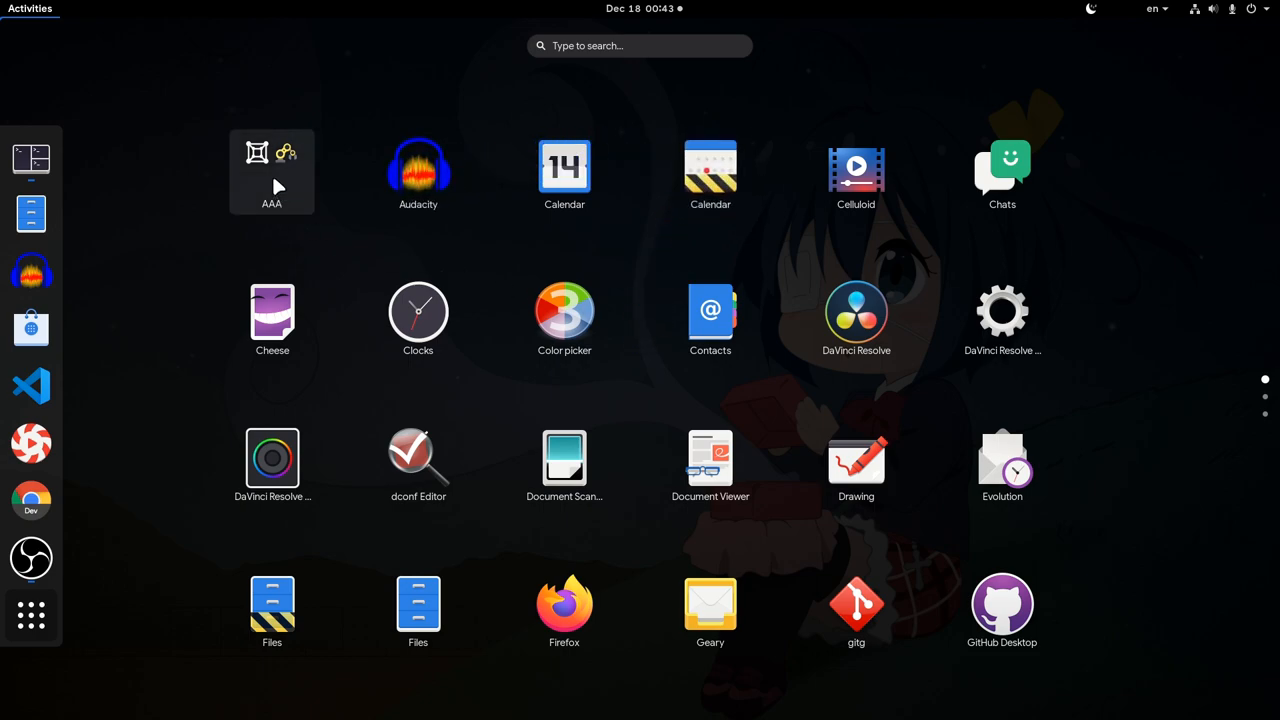
{"action": "mouse_move", "coordinate": [720, 188]}
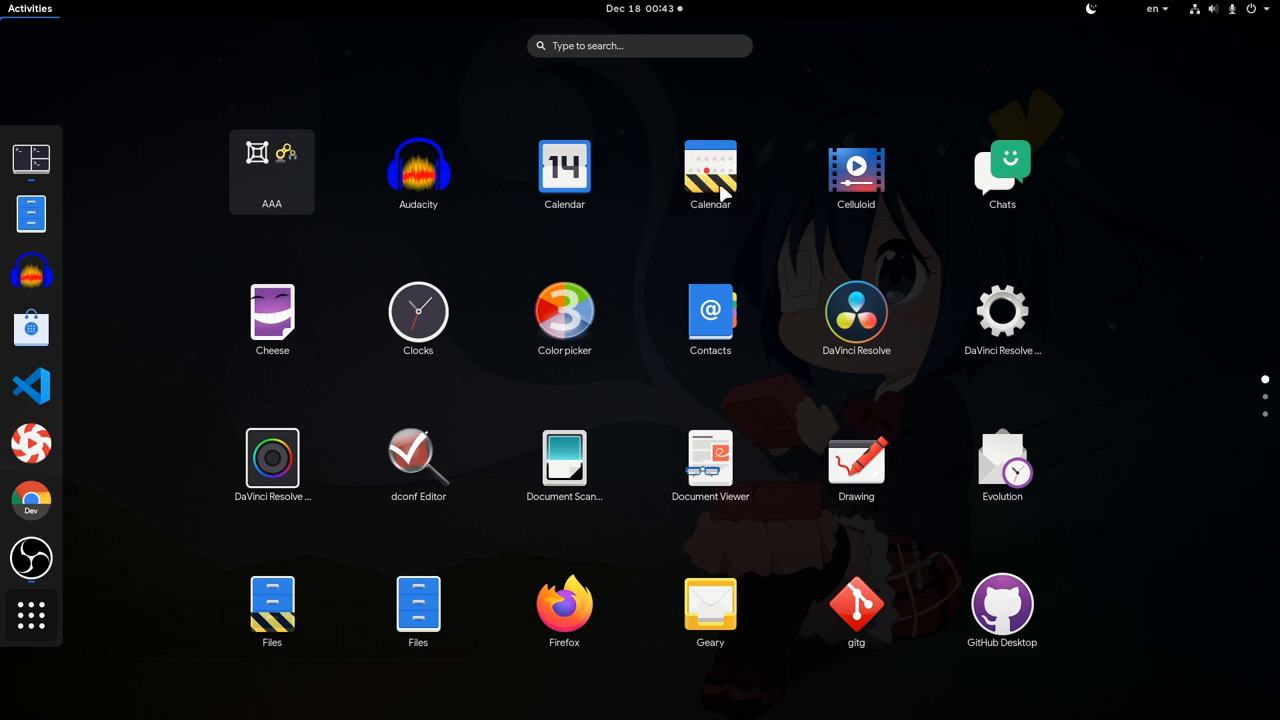
{"action": "mouse_move", "coordinate": [778, 238]}
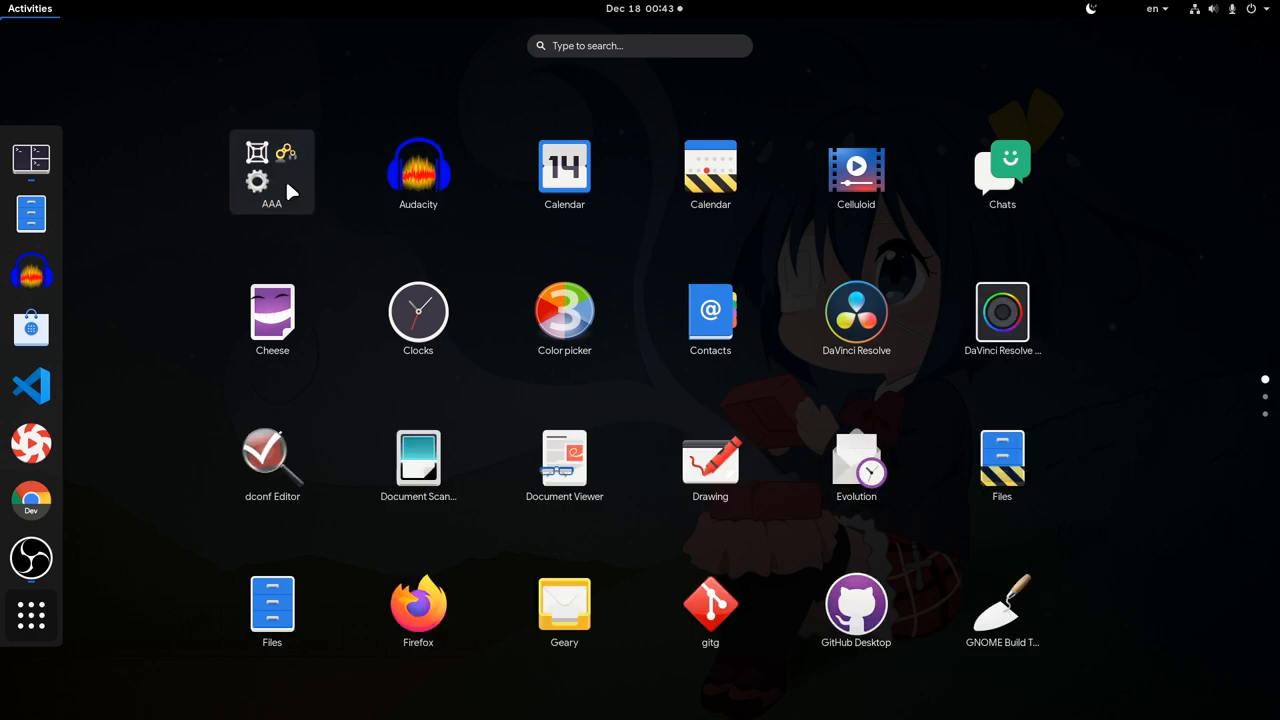
Step: Open the AAA folder to confirm Boxes, Builder and DaVinci Resolve are inside
{"action": "left_click", "coordinate": [272, 172]}
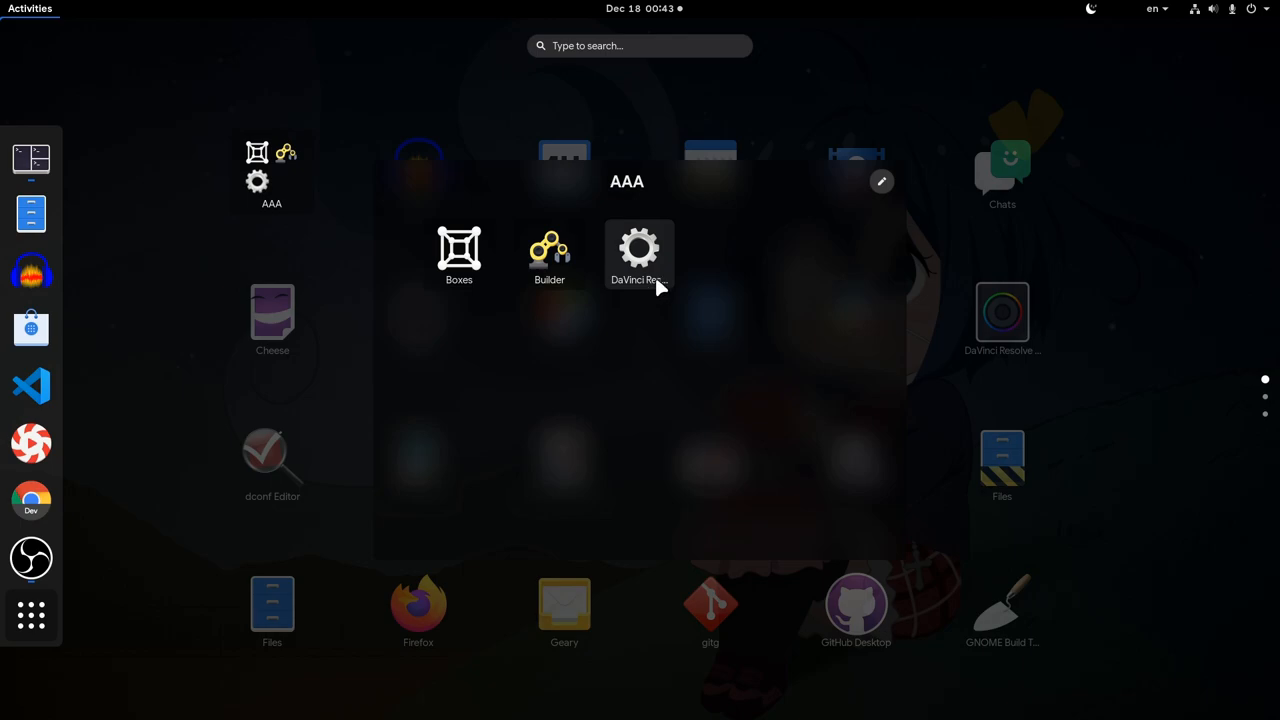
{"action": "mouse_move", "coordinate": [644, 316]}
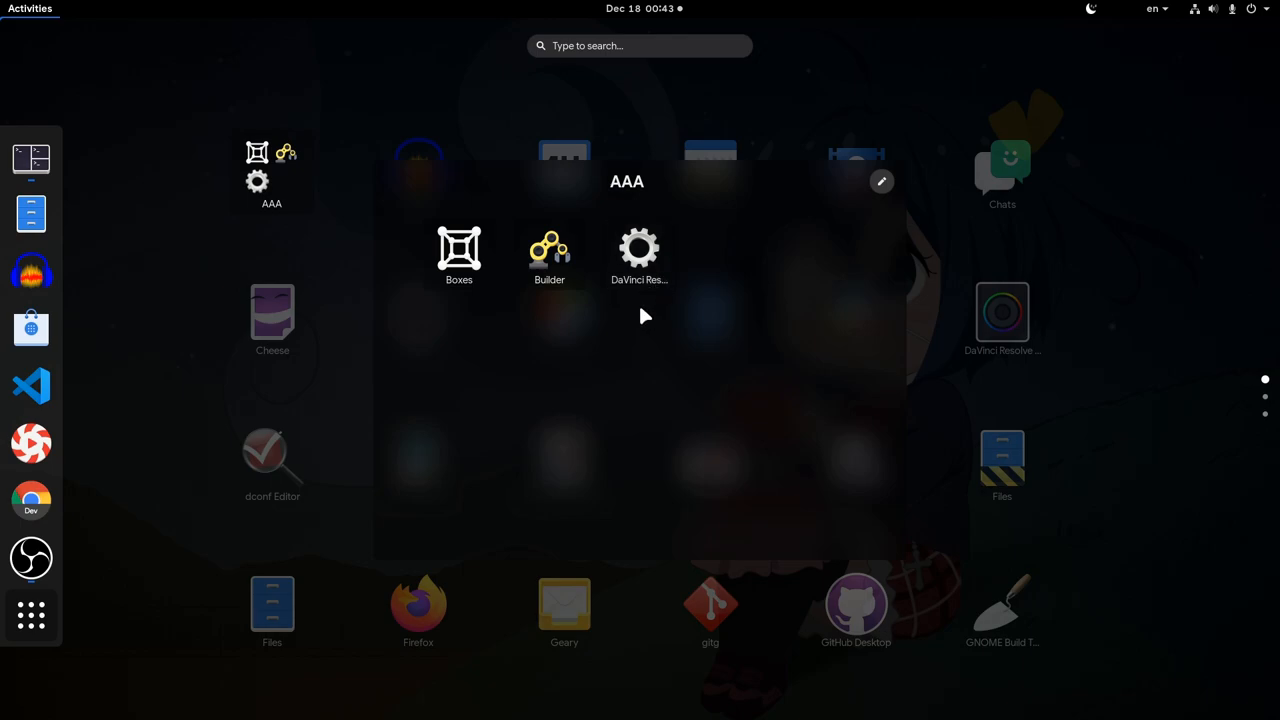